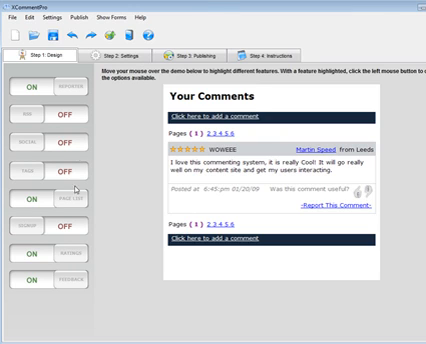
{"action": "mouse_move", "coordinate": [78, 190]}
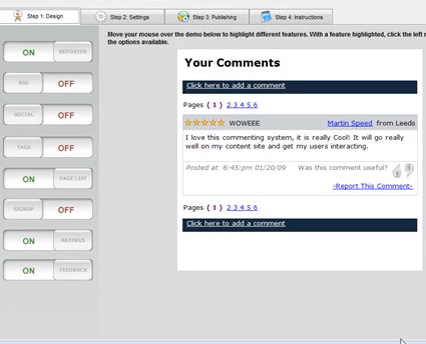
{"action": "mouse_move", "coordinate": [129, 207]}
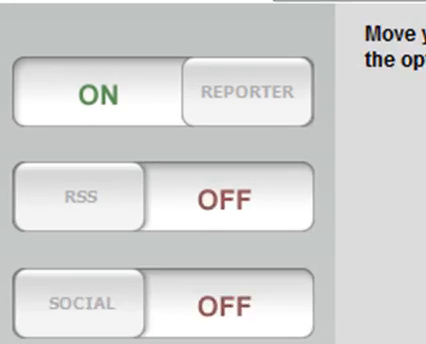
On the Admin settings tab, begin entering the notification email address ('norep...')
{"action": "scroll", "scroll_direction": "down", "scroll_amount": 3}
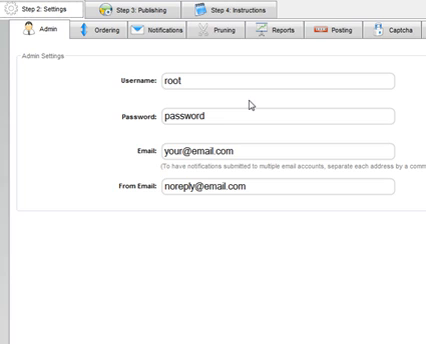
{"action": "mouse_move", "coordinate": [250, 102]}
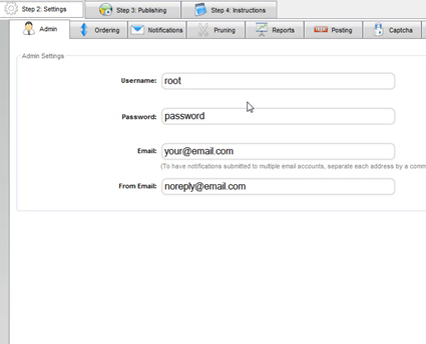
{"action": "mouse_move", "coordinate": [248, 103]}
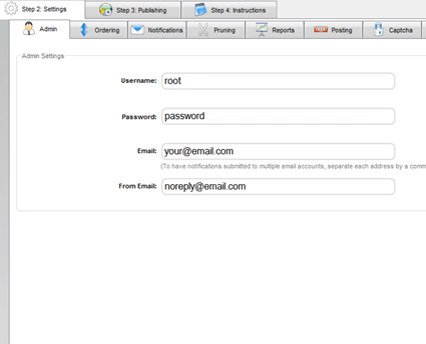
{"action": "left_click", "coordinate": [250, 152]}
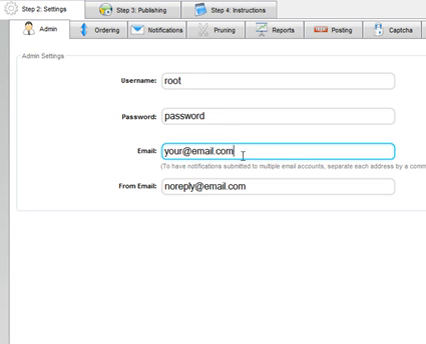
{"action": "type", "text": "norep"}
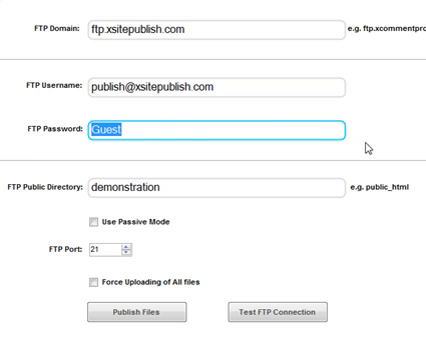
Enter the FTP domain, username, password and public directory, then test the connection
{"action": "left_click", "coordinate": [200, 186]}
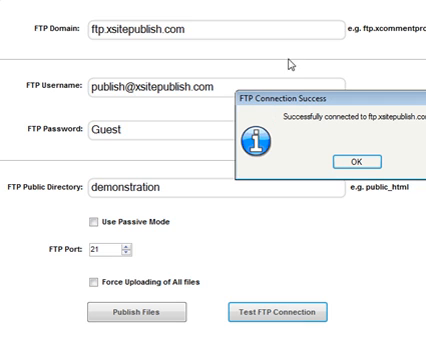
{"action": "mouse_move", "coordinate": [363, 208]}
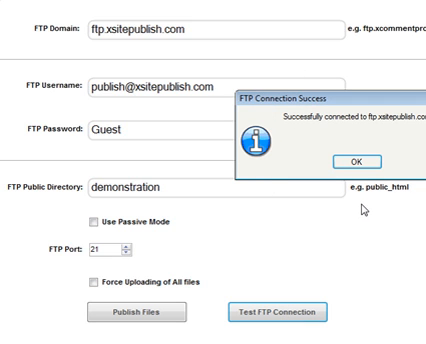
{"action": "mouse_move", "coordinate": [305, 120]}
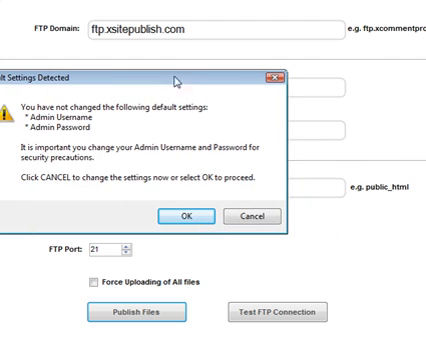
{"action": "mouse_move", "coordinate": [195, 141]}
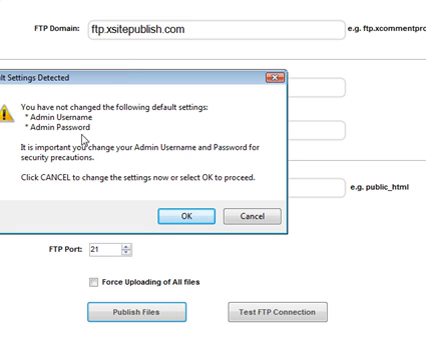
{"action": "mouse_move", "coordinate": [178, 195]}
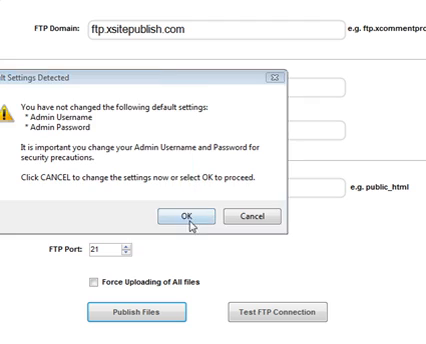
Upload all 114 files, accepting the default admin login warning, and close the progress window
{"action": "left_click", "coordinate": [242, 216]}
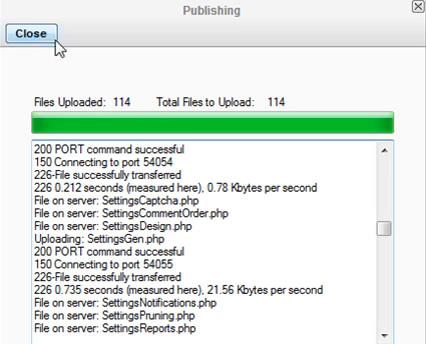
{"action": "left_click", "coordinate": [29, 38]}
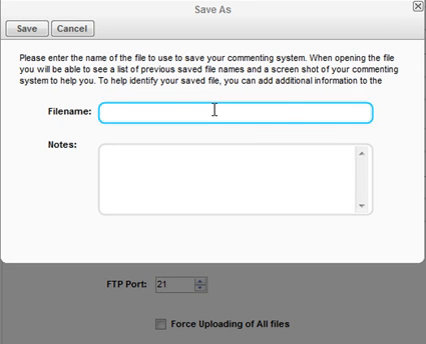
Save the system as 'XCommentPro Quick Start Demo' with the note 'Description'
{"action": "type", "text": "XCommentPro Quick Start Demo"}
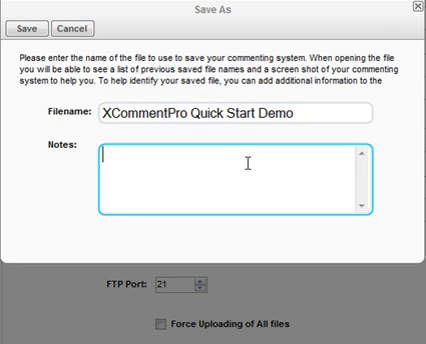
{"action": "type", "text": "Description"}
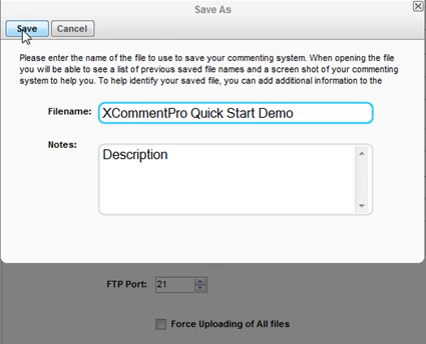
{"action": "left_click", "coordinate": [27, 24]}
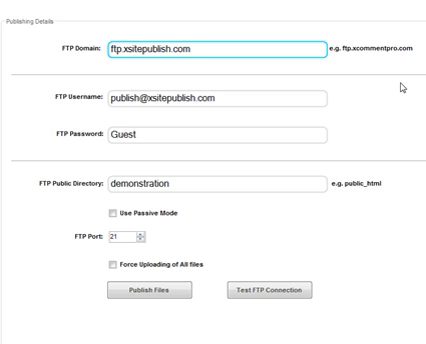
Publish the files via FTP and review the page-embed code snippets in Instructions
{"action": "left_click", "coordinate": [188, 45]}
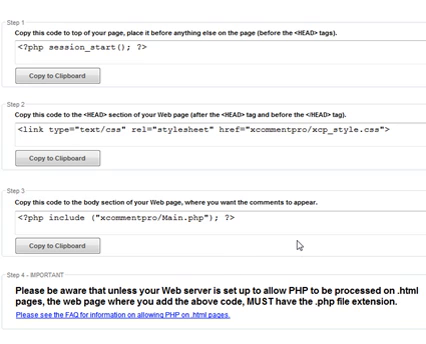
{"action": "mouse_move", "coordinate": [52, 305]}
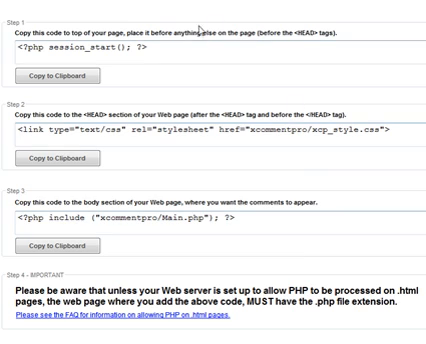
{"action": "mouse_move", "coordinate": [356, 269]}
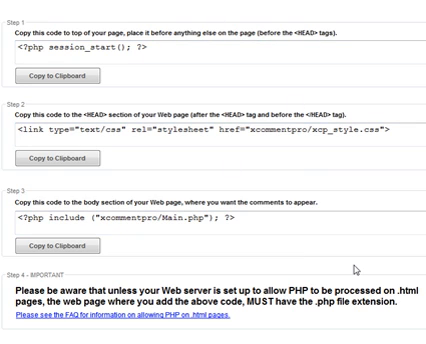
{"action": "left_click", "coordinate": [150, 45]}
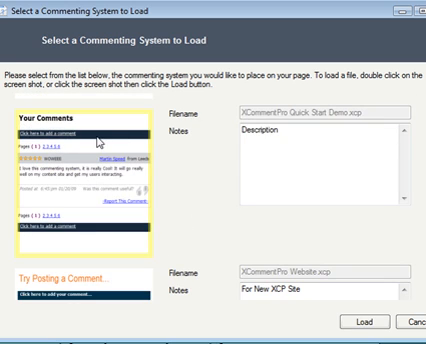
{"action": "mouse_move", "coordinate": [260, 115]}
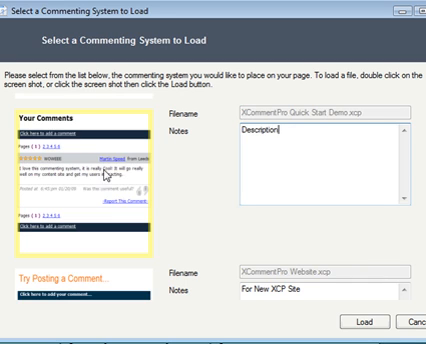
{"action": "mouse_move", "coordinate": [355, 228]}
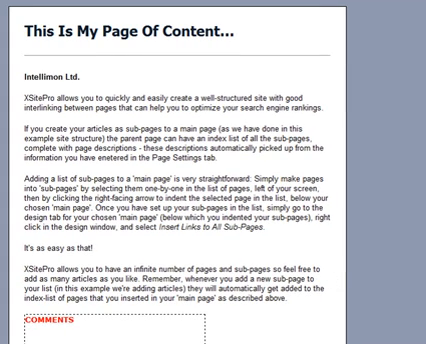
Load the Quick Start Demo commenting system below the article's main content
{"action": "scroll", "scroll_direction": "down", "scroll_amount": 3}
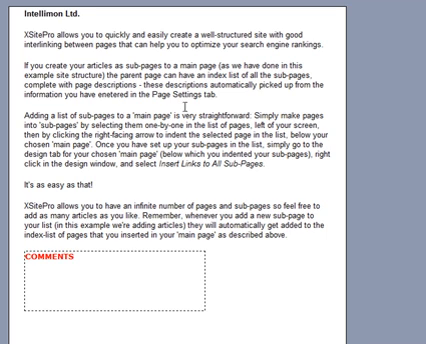
{"action": "mouse_move", "coordinate": [186, 106]}
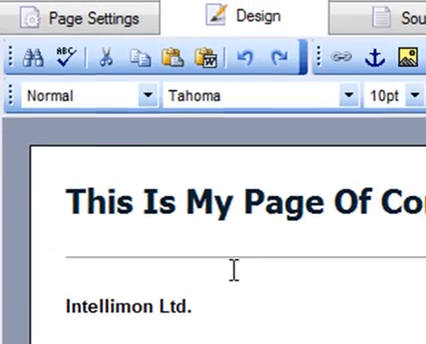
Change the article page's file extension to php in Page Settings and republish
{"action": "left_click", "coordinate": [80, 16]}
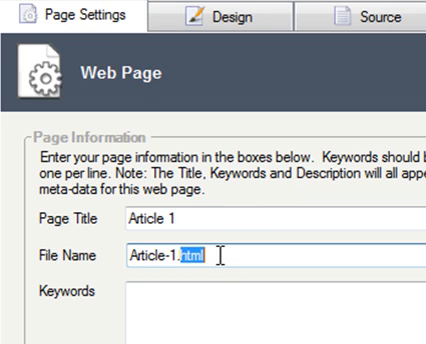
{"action": "type", "text": "php"}
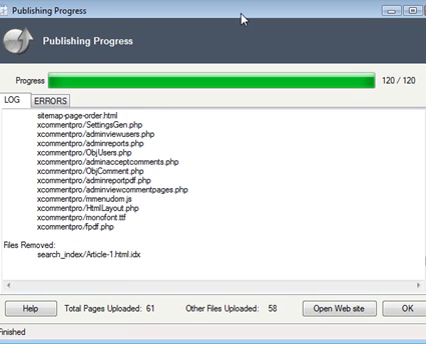
{"action": "mouse_move", "coordinate": [281, 74]}
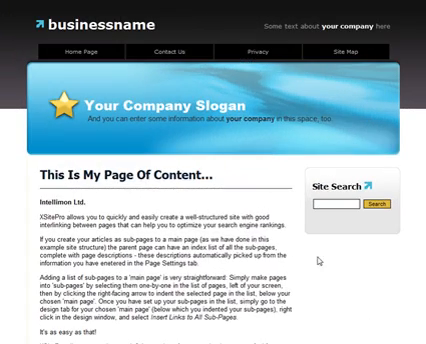
Post 'My First Comment' on the live page, then return to XCommentPro's Settings
{"action": "scroll", "scroll_direction": "down", "scroll_amount": 3}
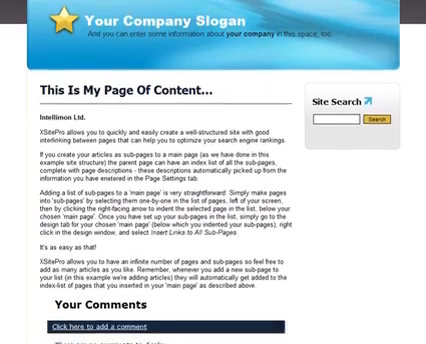
{"action": "scroll", "scroll_direction": "down", "scroll_amount": 3}
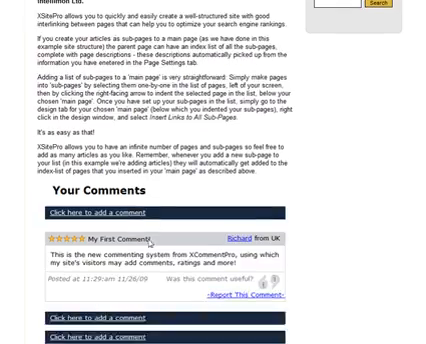
{"action": "scroll", "scroll_direction": "down", "scroll_amount": 3}
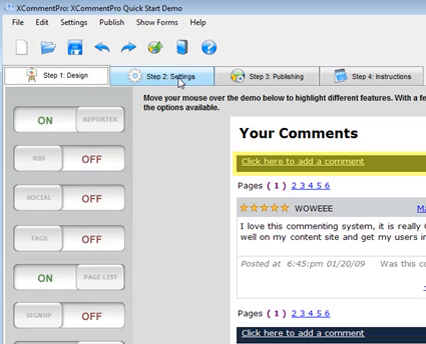
{"action": "left_click", "coordinate": [180, 74]}
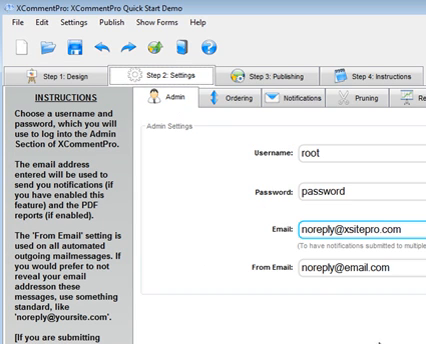